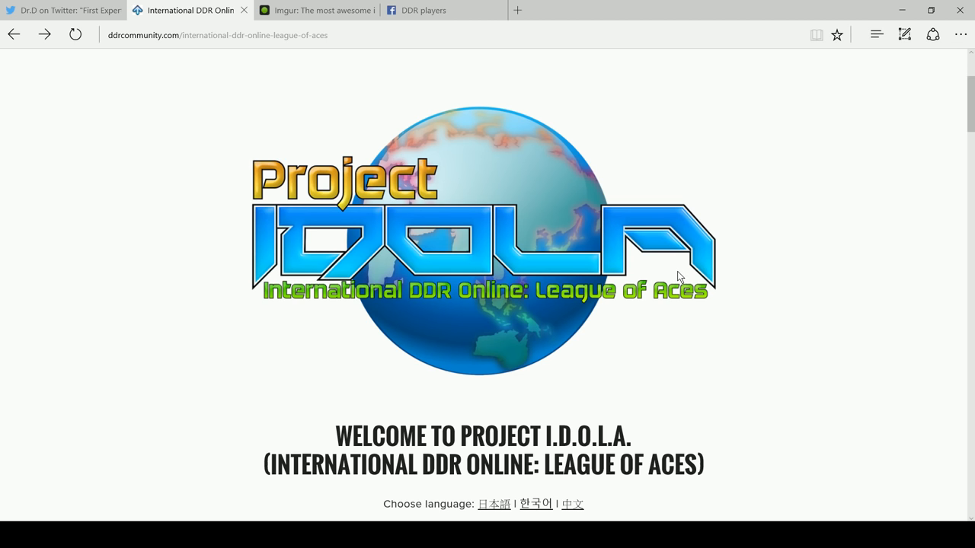
pyautogui.moveTo(677, 288)
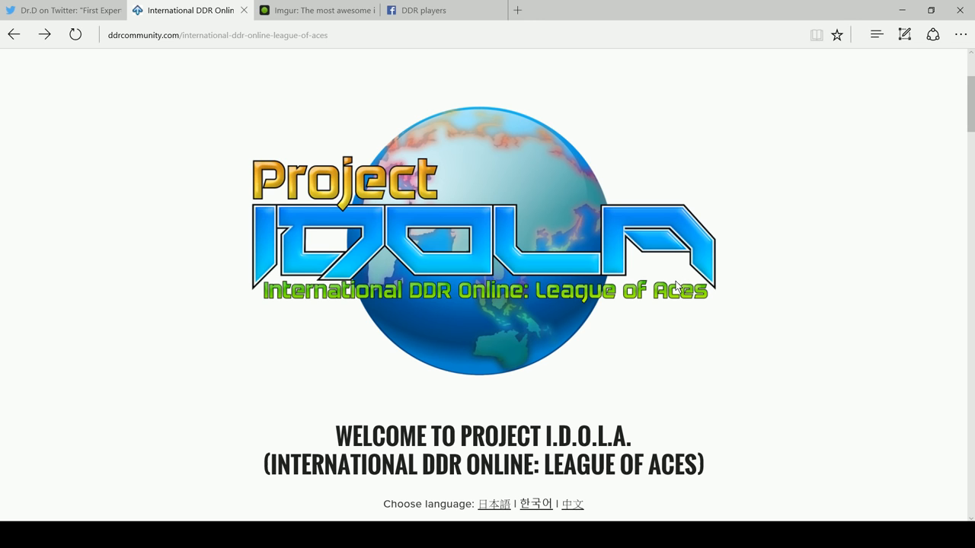
pyautogui.moveTo(663, 320)
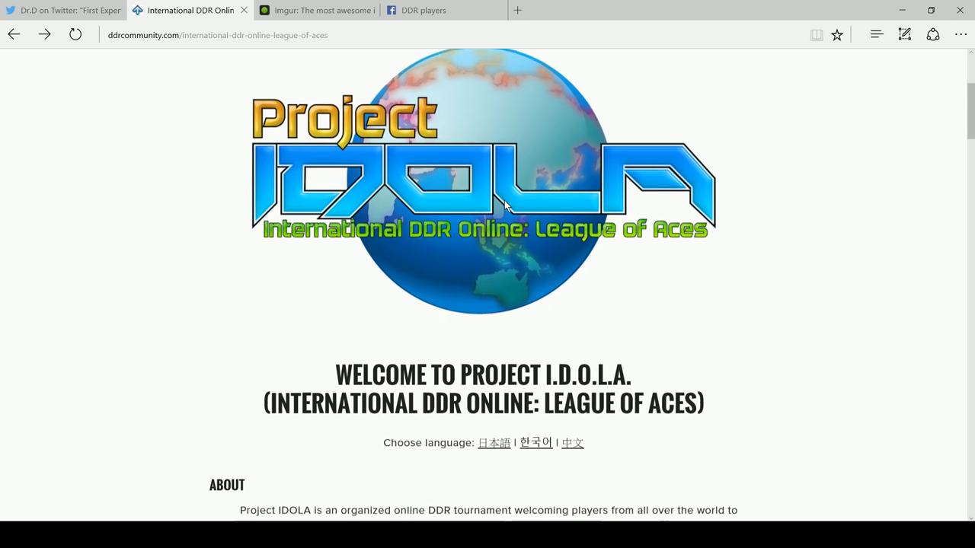
# - Scroll down and open the I.D.O.L.A. registration page
pyautogui.scroll(-3)
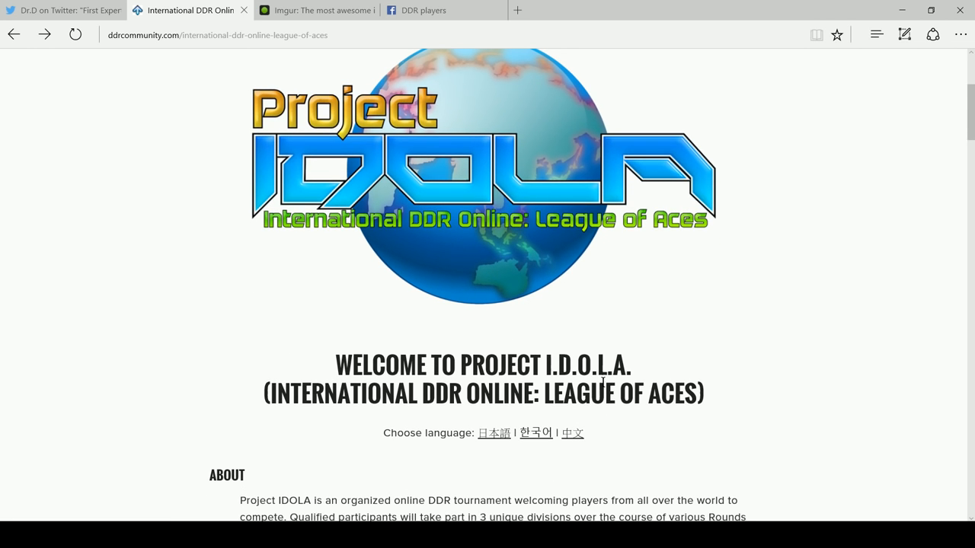
pyautogui.scroll(-3)
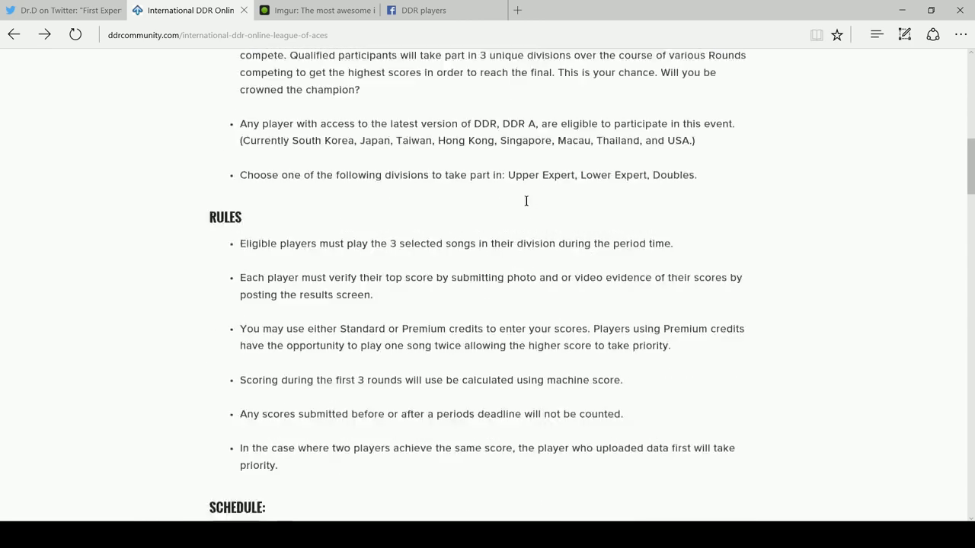
pyautogui.scroll(-3)
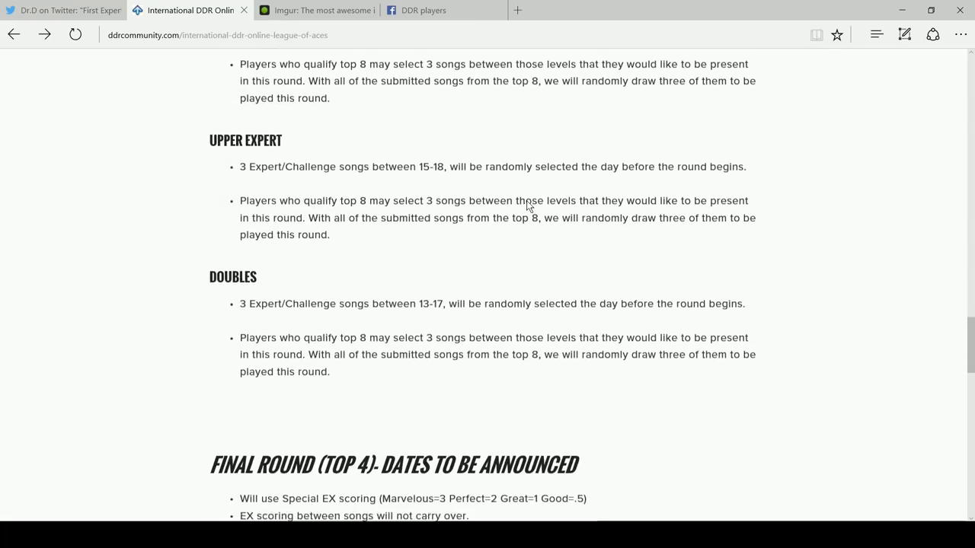
pyautogui.scroll(-3)
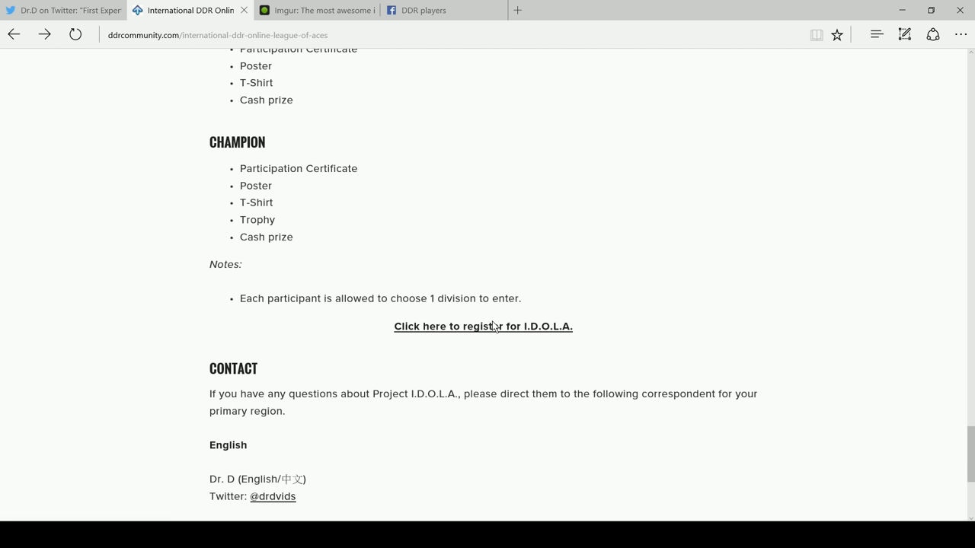
pyautogui.click(483, 326)
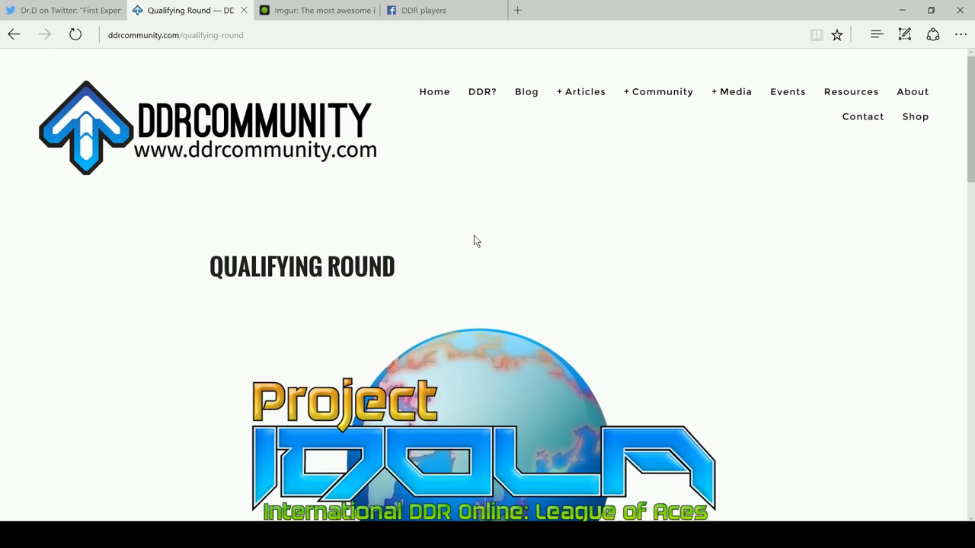
# - Highlight the September 6–18 qualifying duration dates and read the division song lists
pyautogui.scroll(-3)
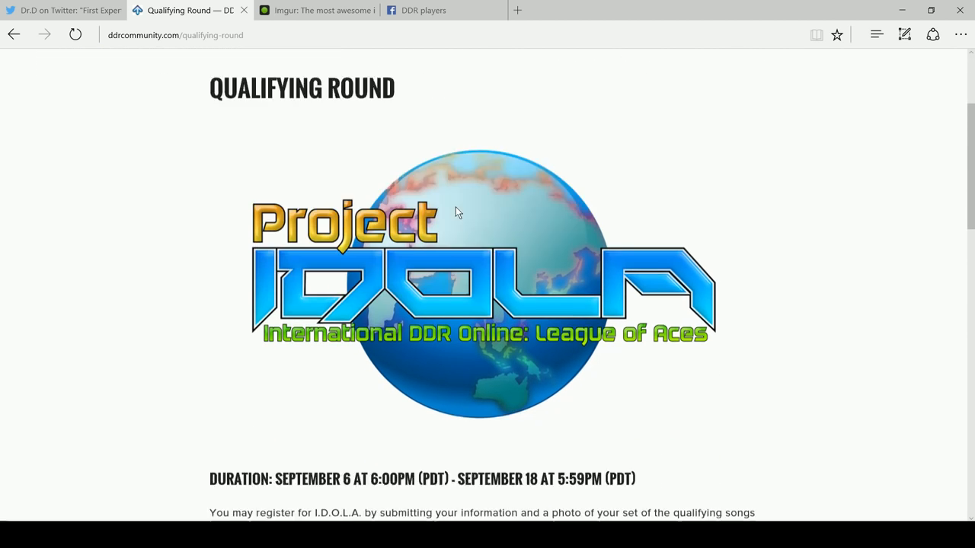
pyautogui.scroll(-3)
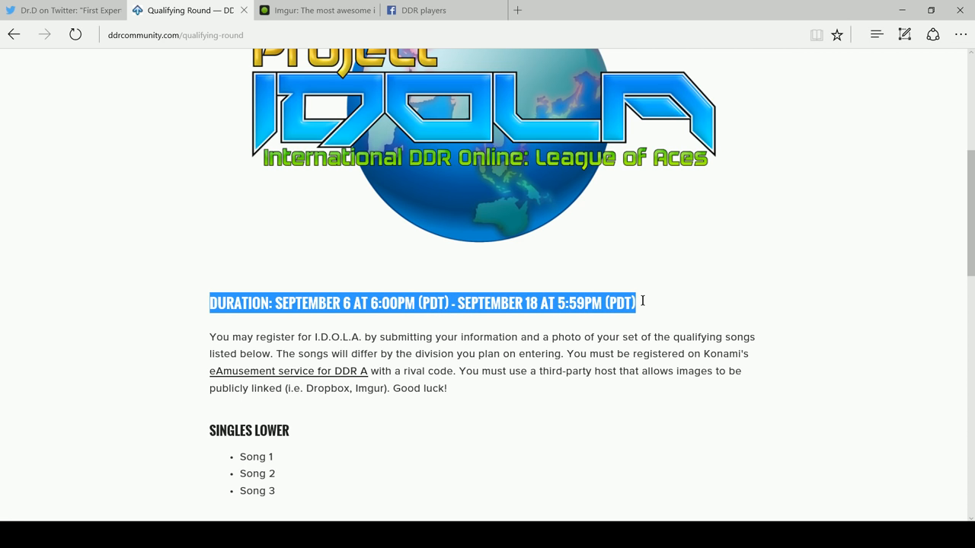
pyautogui.click(423, 303)
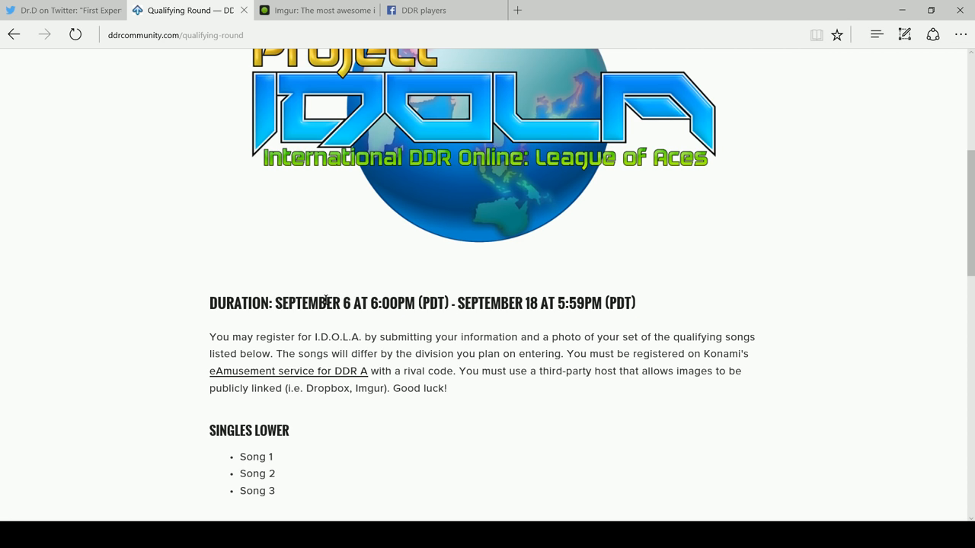
pyautogui.moveTo(275, 302); pyautogui.dragTo(447, 302)
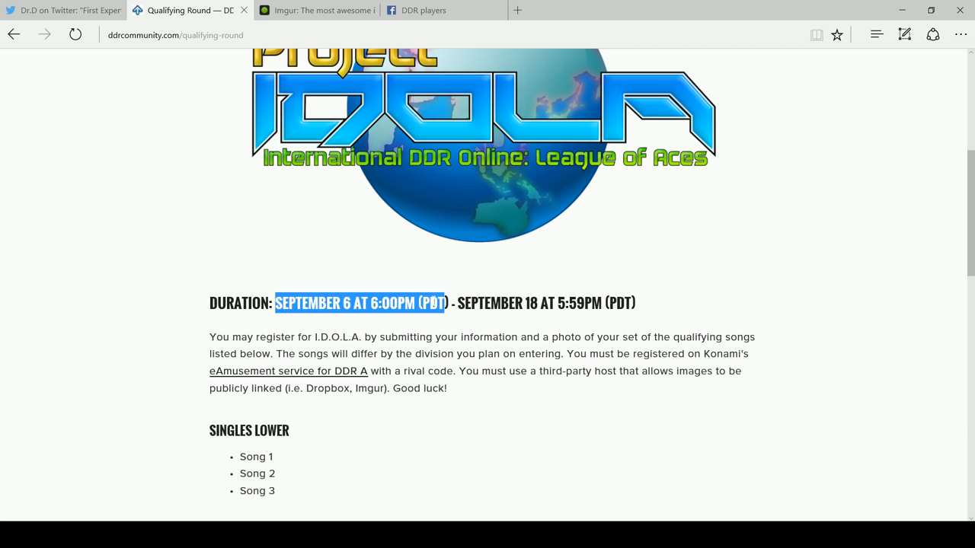
pyautogui.moveTo(445, 302); pyautogui.dragTo(565, 302)
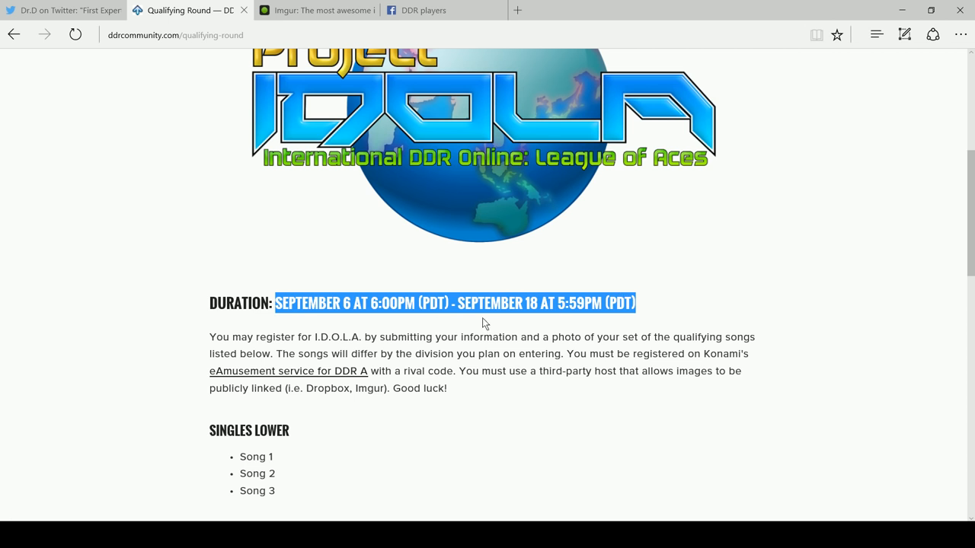
pyautogui.scroll(-3)
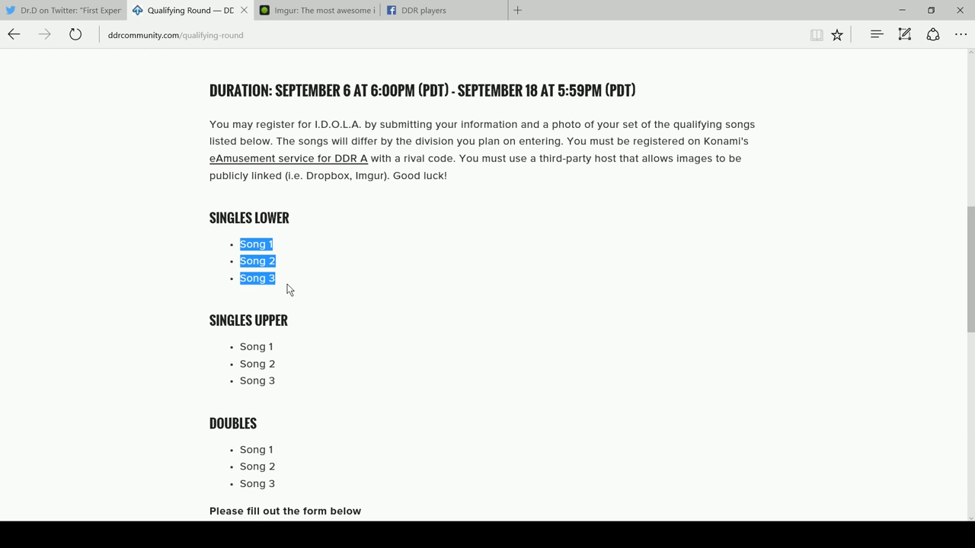
pyautogui.moveTo(296, 268)
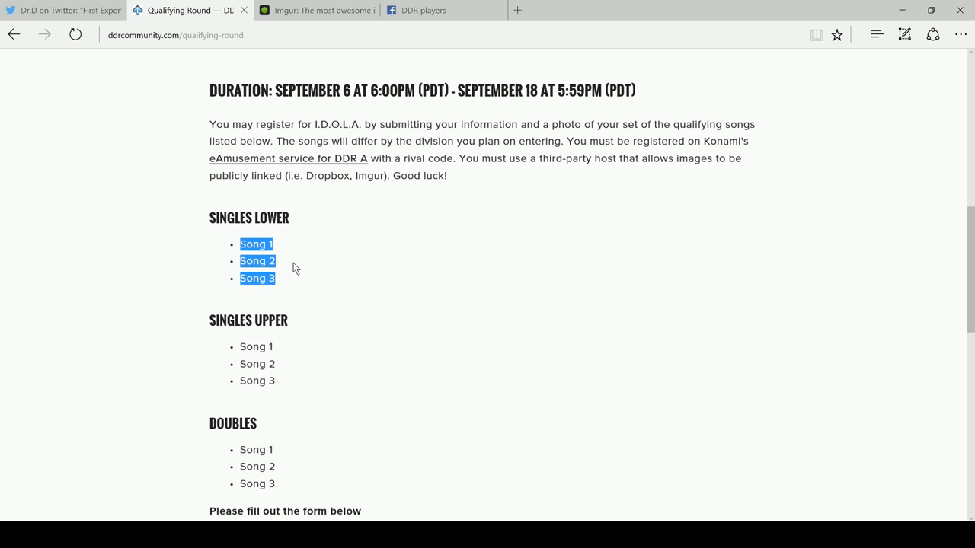
pyautogui.moveTo(314, 267)
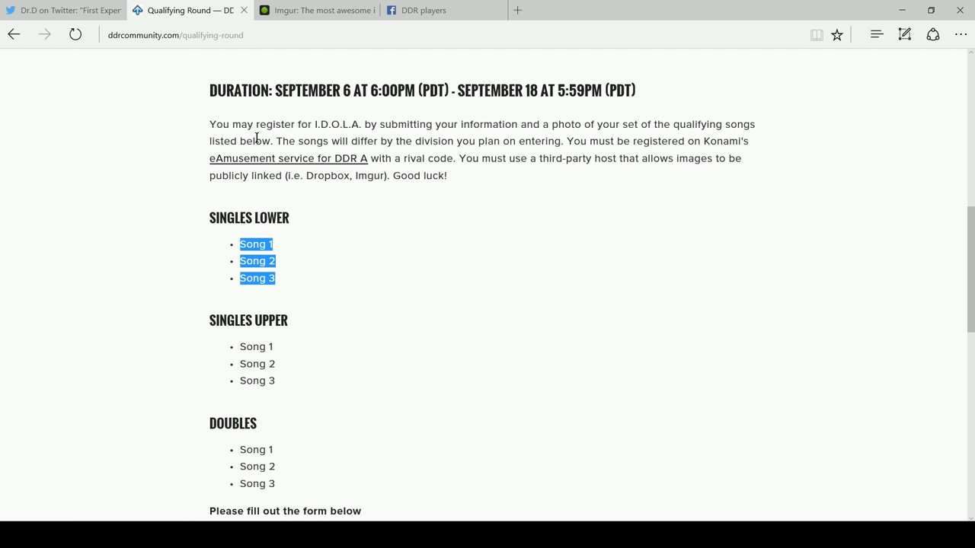
# - View Dr.D's score-photo tweet, then return to the Qualifying Round form
pyautogui.click(65, 10)
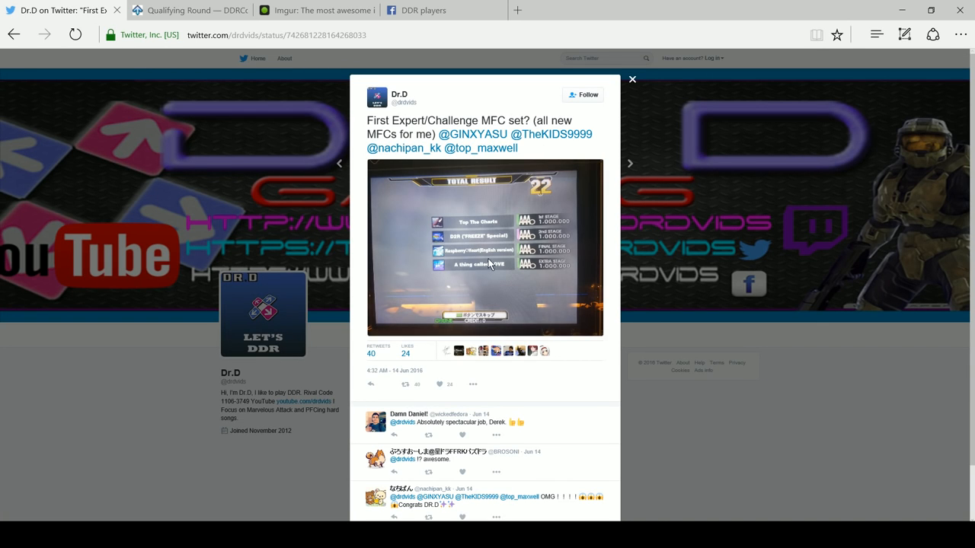
pyautogui.click(190, 10)
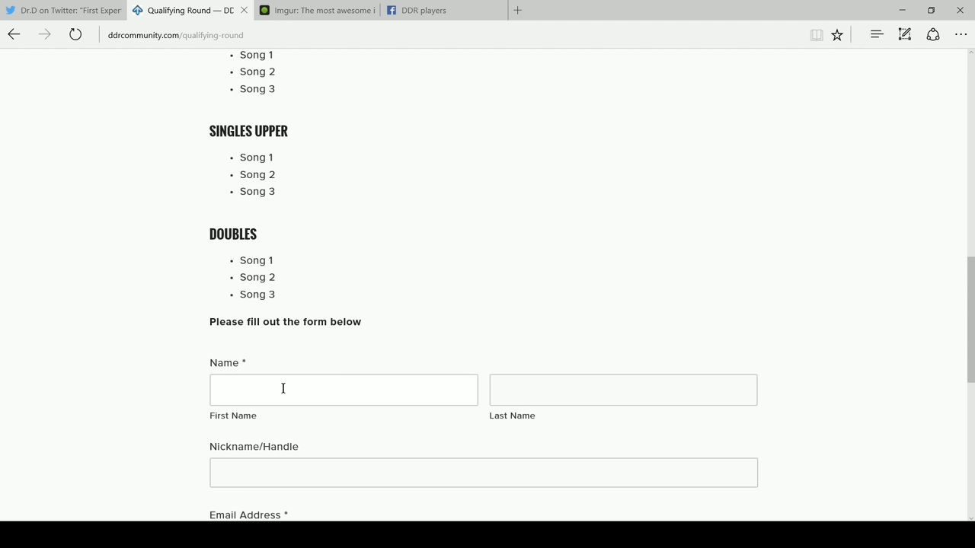
pyautogui.write('Derek')
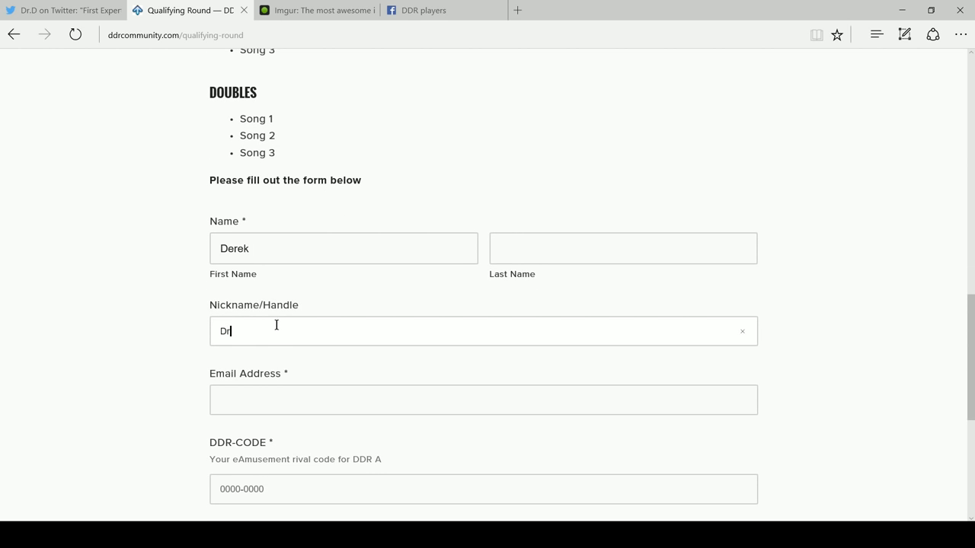
pyautogui.click(484, 400)
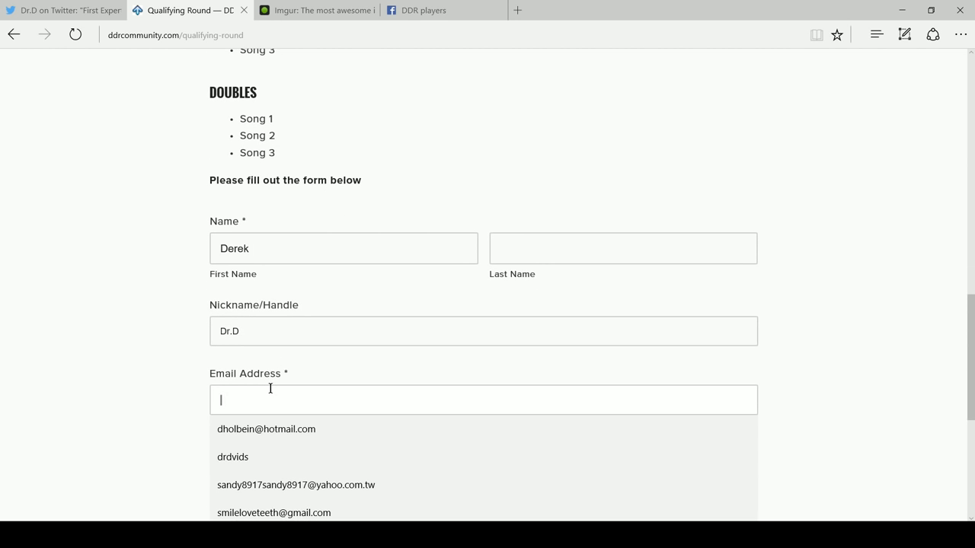
pyautogui.click(265, 429)
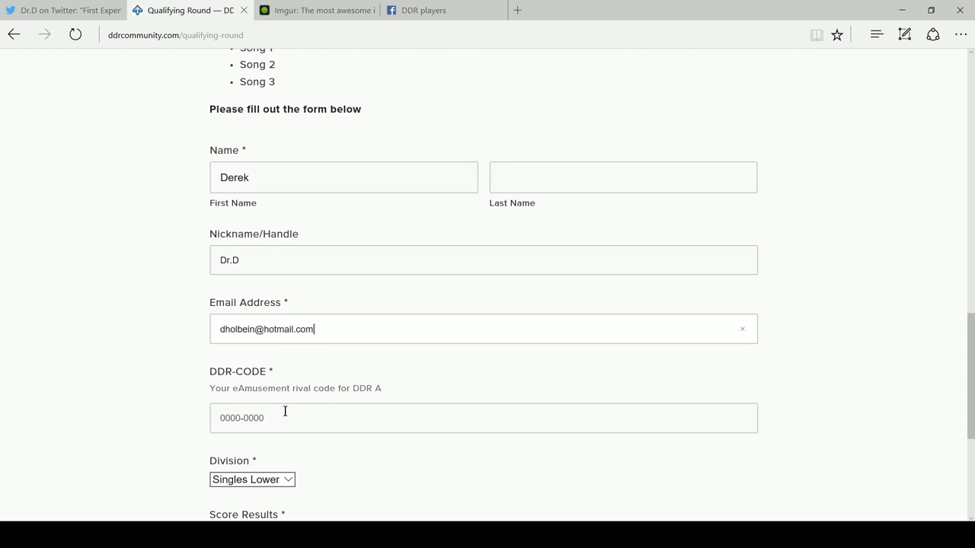
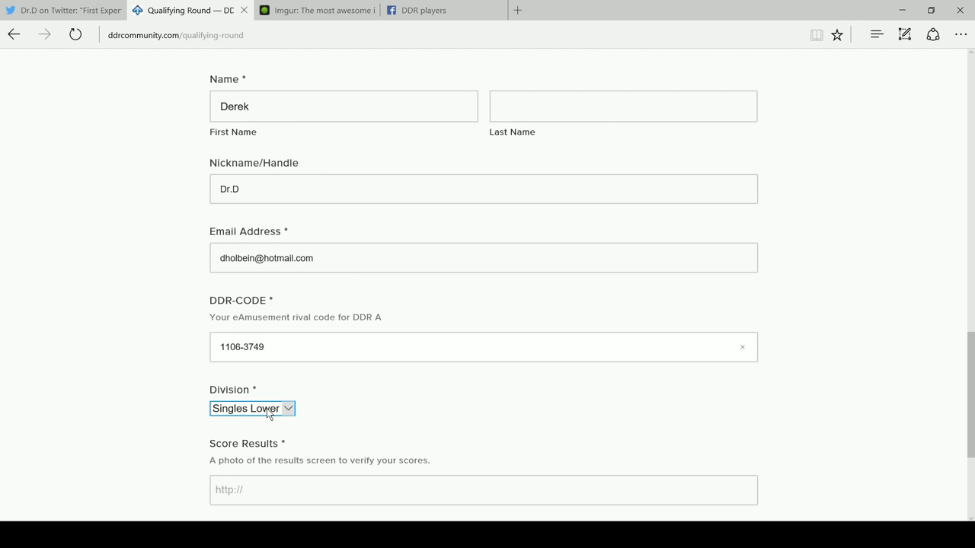
# - Set the Division dropdown to Singles Upper
pyautogui.click(252, 409)
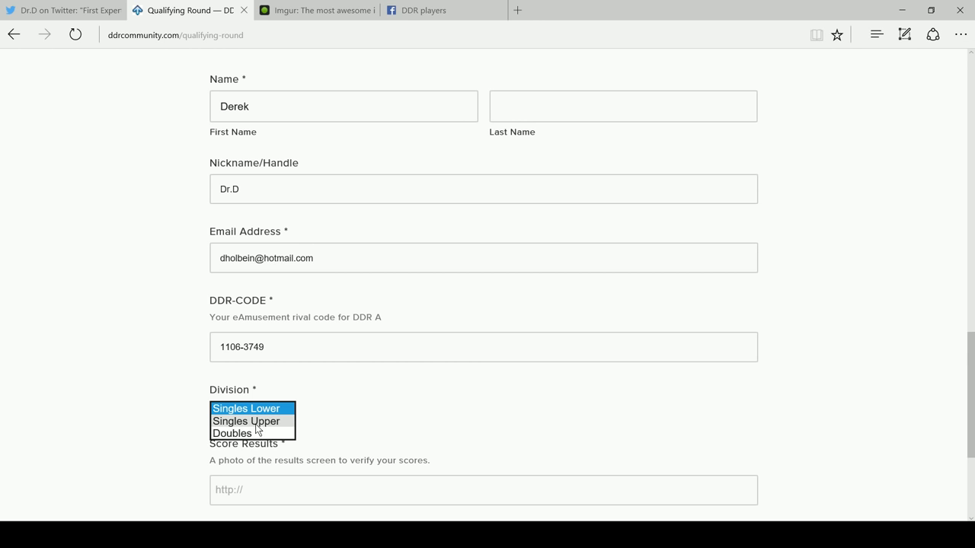
pyautogui.click(246, 421)
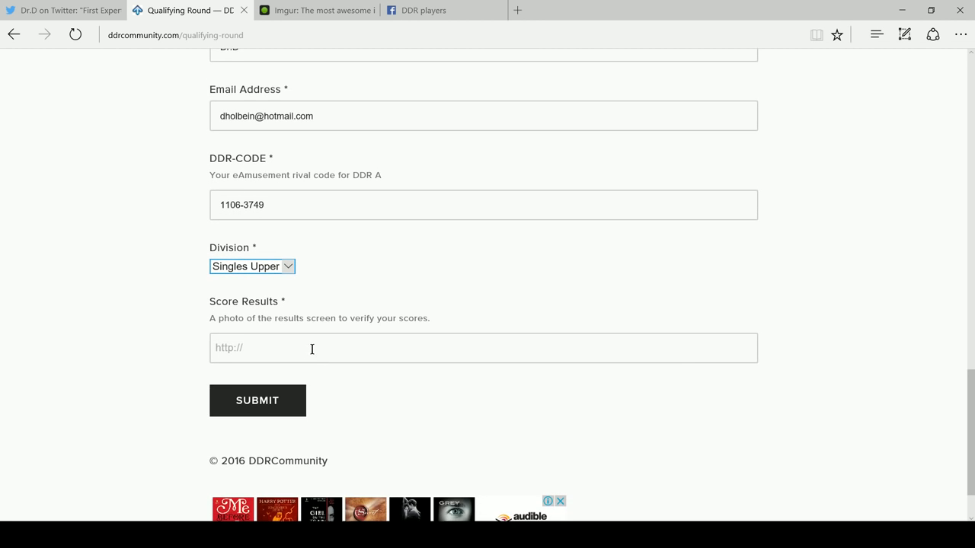
pyautogui.click(483, 348)
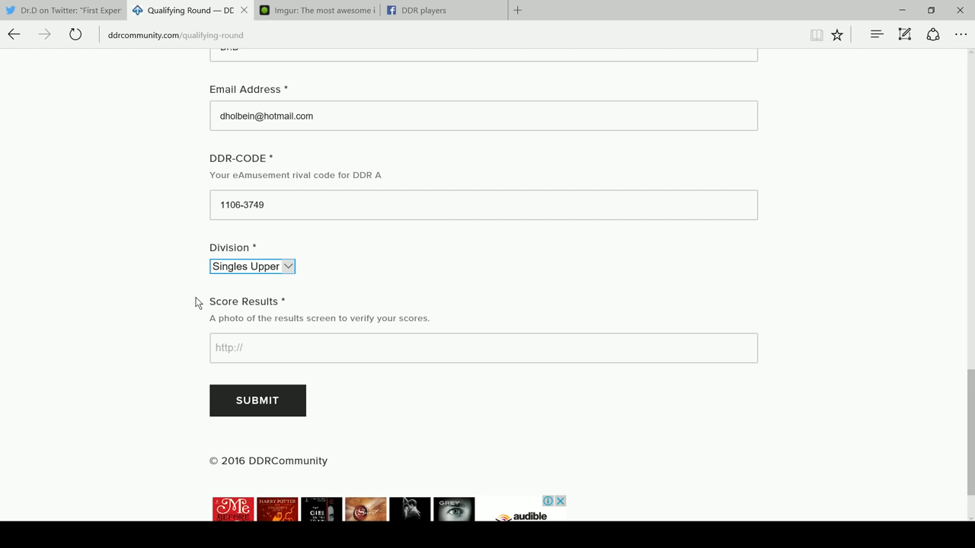
pyautogui.moveTo(191, 291)
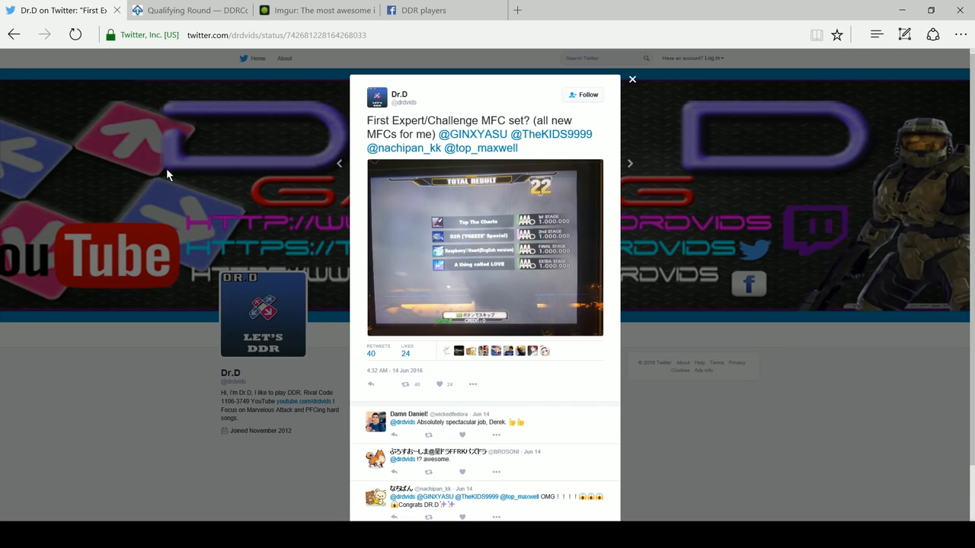
pyautogui.moveTo(449, 242)
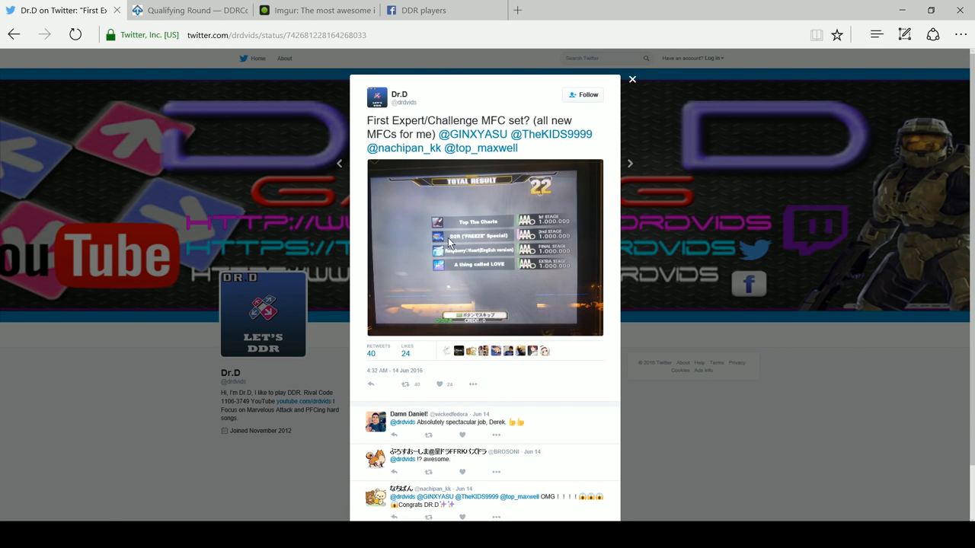
pyautogui.moveTo(488, 264)
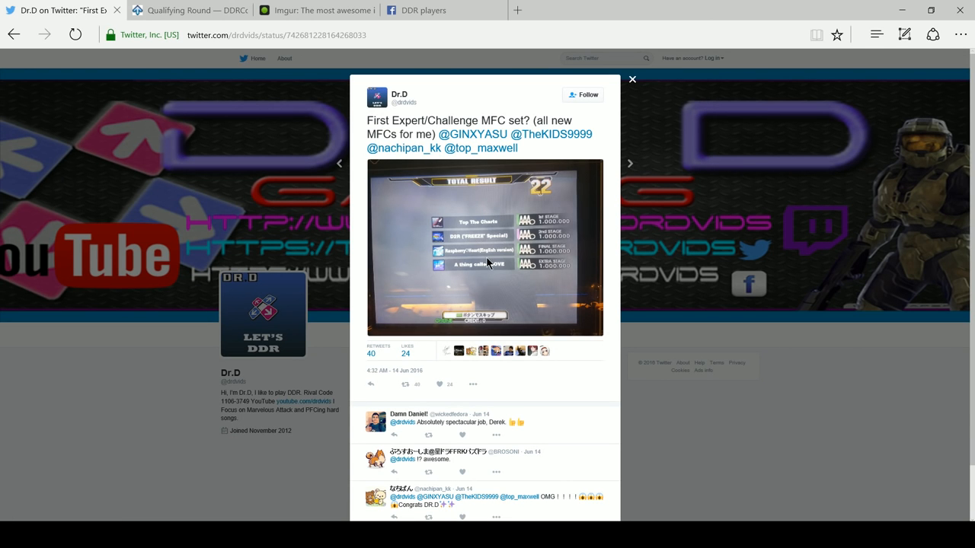
# - Enlarge Dr.D's score photo and choose Copy link to Tweet from its ••• menu
pyautogui.click(485, 248)
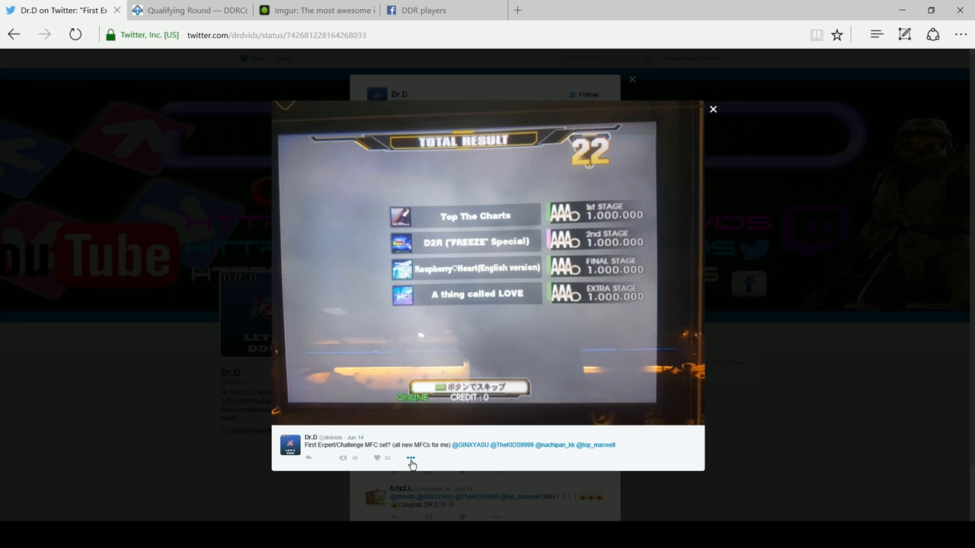
pyautogui.moveTo(566, 187)
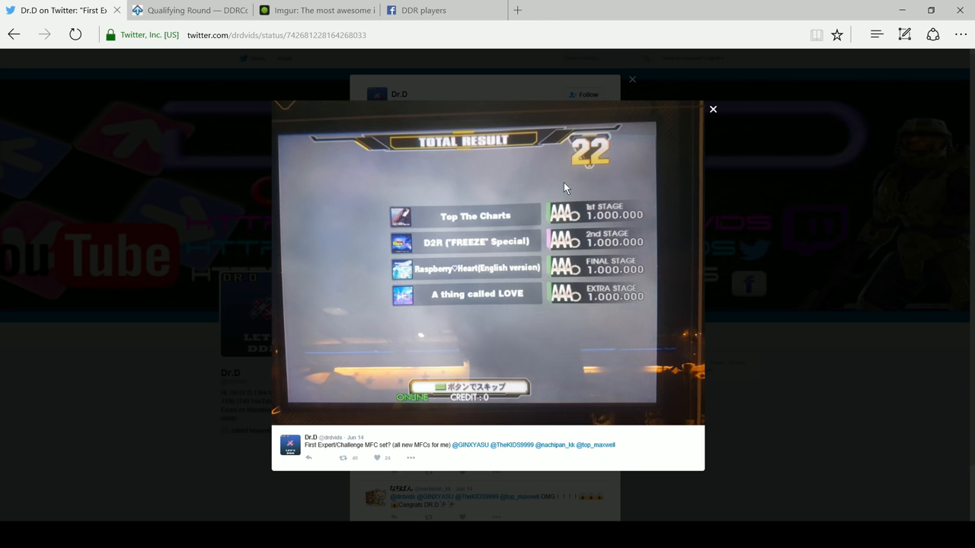
pyautogui.rightClick(417, 288)
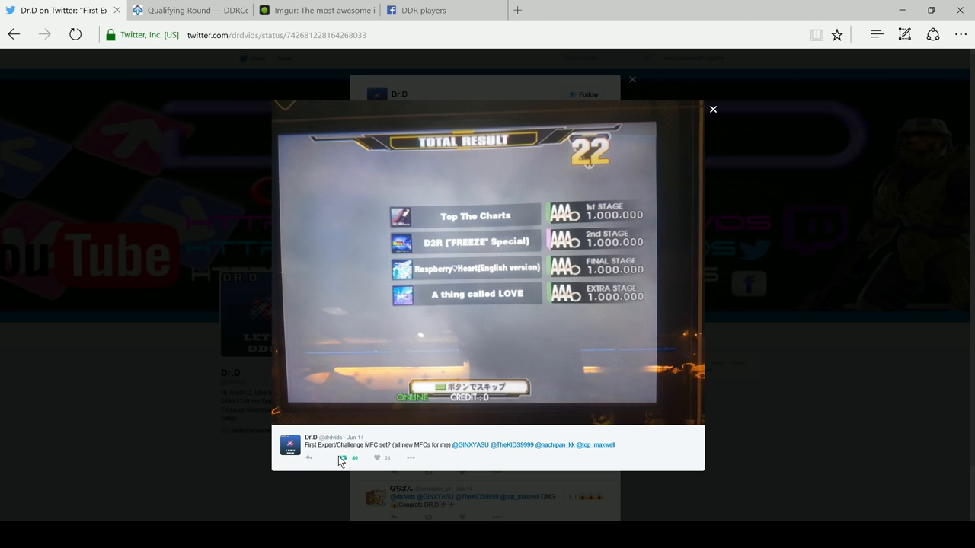
pyautogui.click(411, 458)
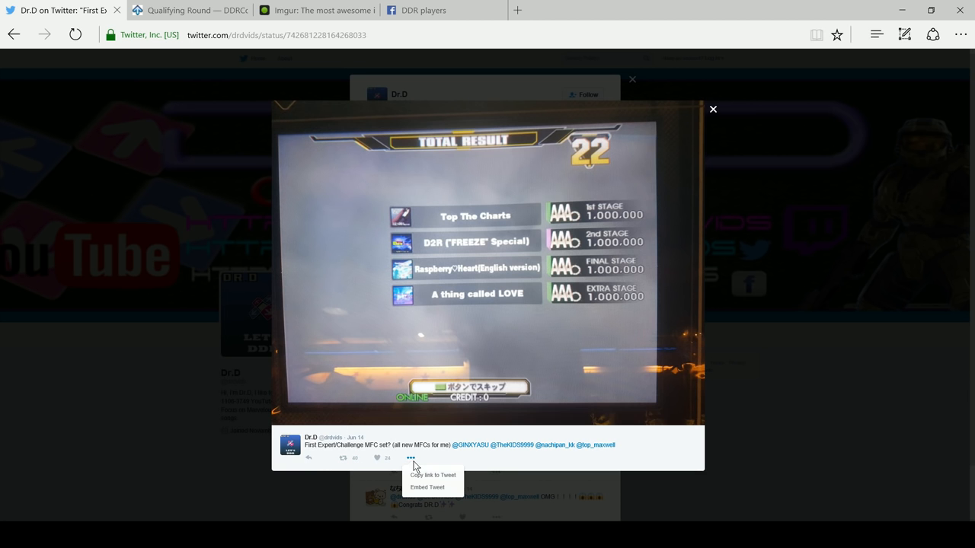
pyautogui.moveTo(433, 474)
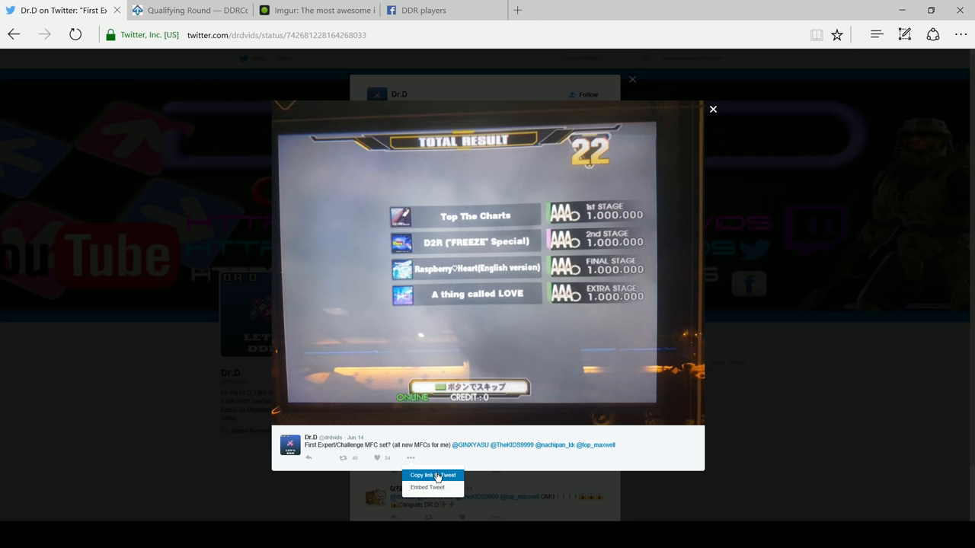
pyautogui.click(422, 475)
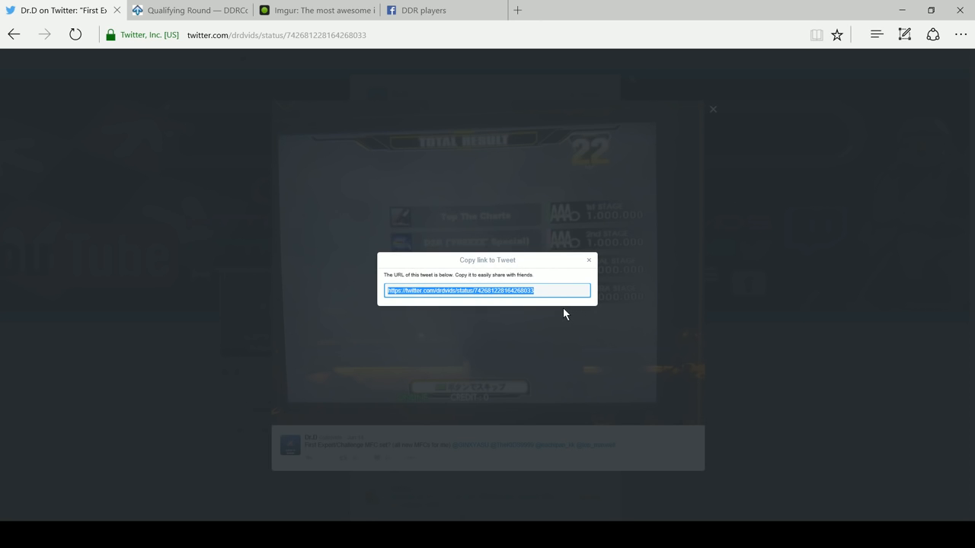
pyautogui.moveTo(560, 329)
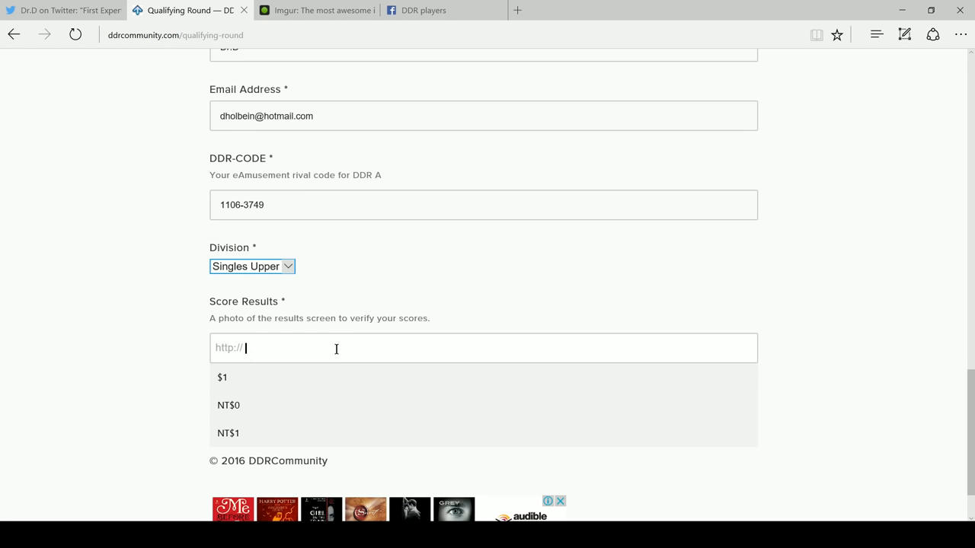
pyautogui.write('https://twitter.com/drdvids/status/742681228164268033')
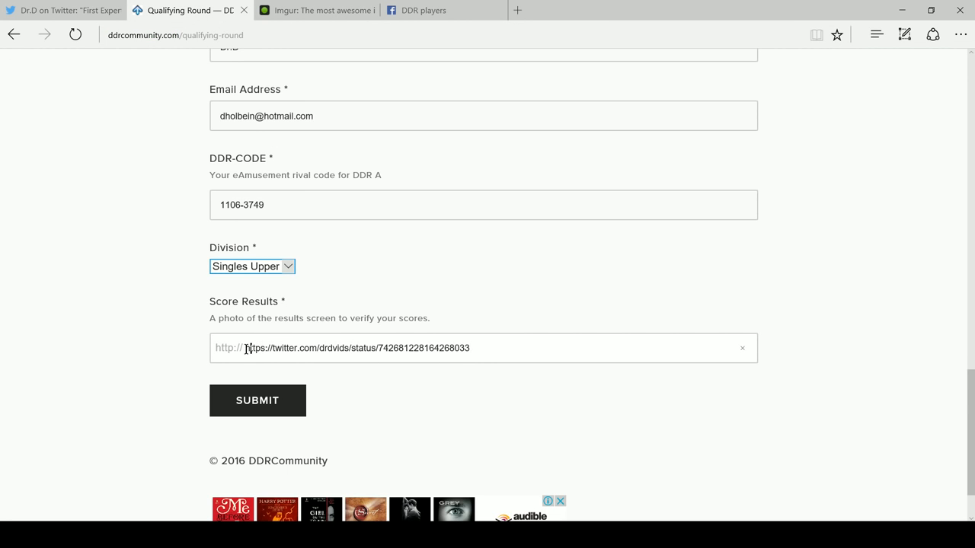
pyautogui.moveTo(472, 295)
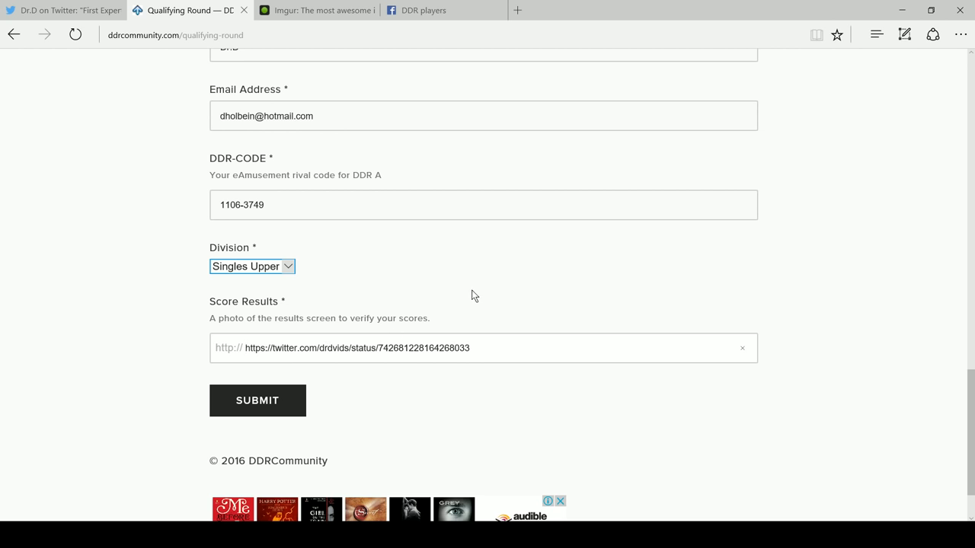
pyautogui.click(425, 10)
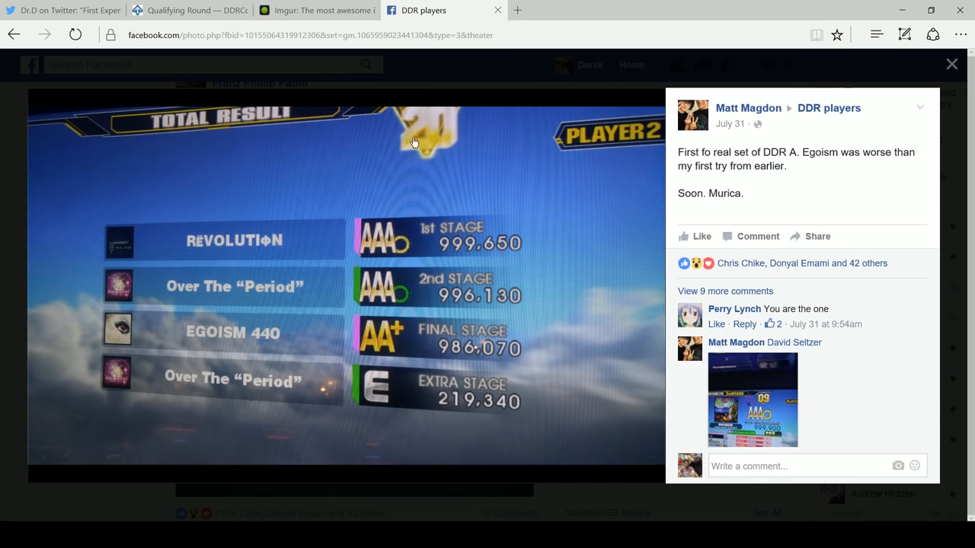
pyautogui.moveTo(366, 241)
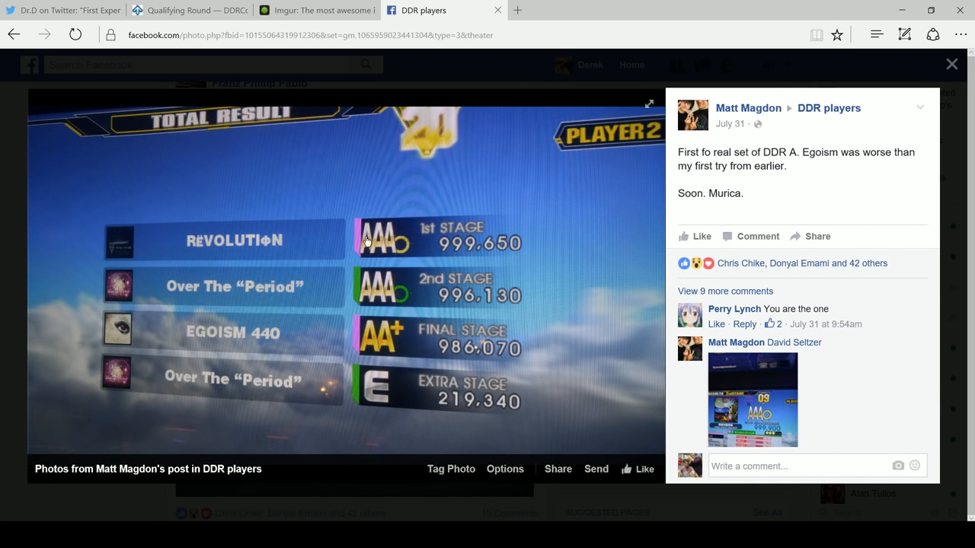
# - Replace the Score Results link with the Facebook DDR players score-photo URL
pyautogui.click(305, 35)
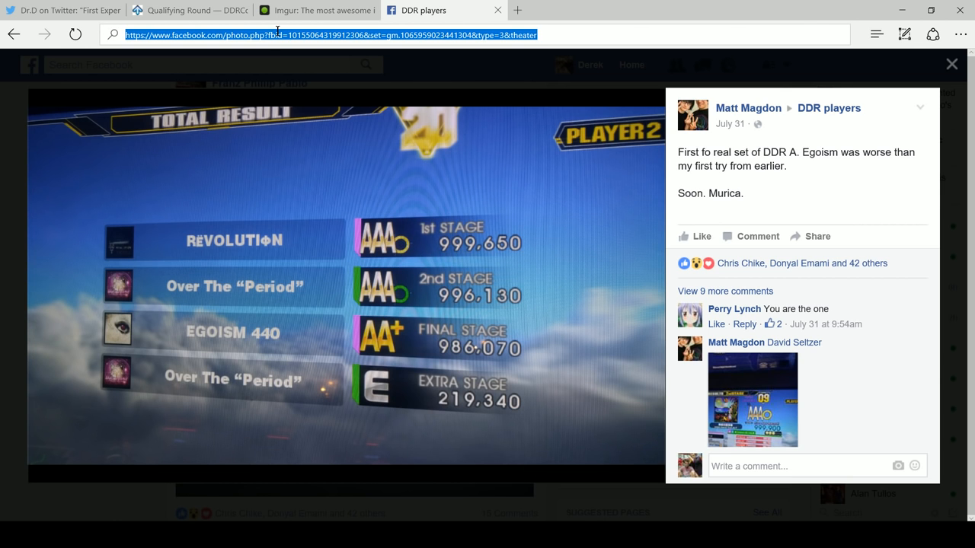
pyautogui.click(305, 34)
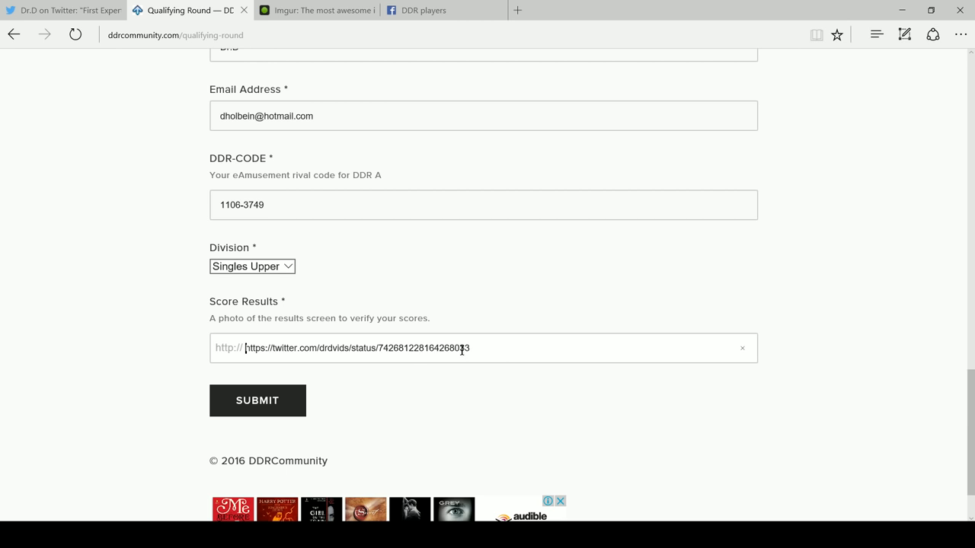
pyautogui.write('https://www.facebook.com/photo.php?fbid=10155064319912306&set=gm.1065959023441304&type=3&theater')
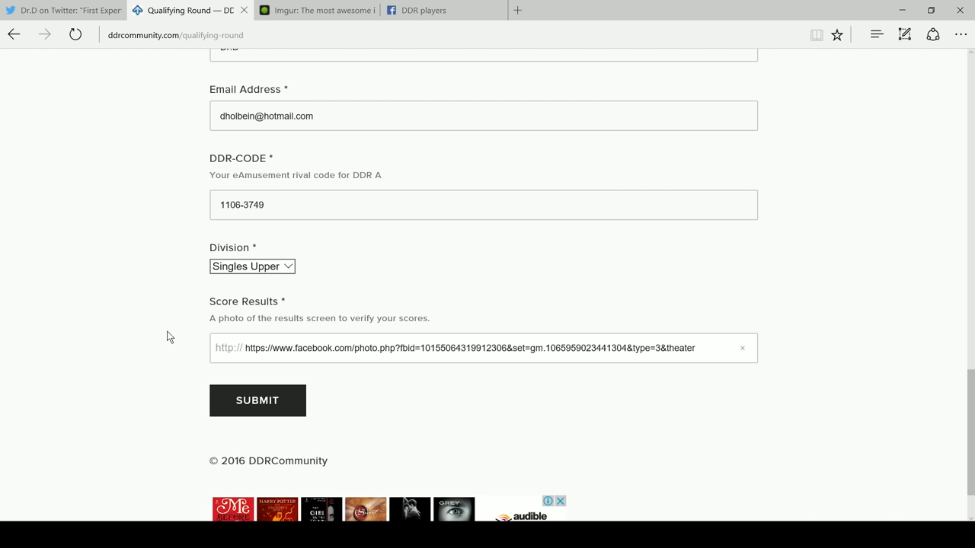
pyautogui.click(316, 10)
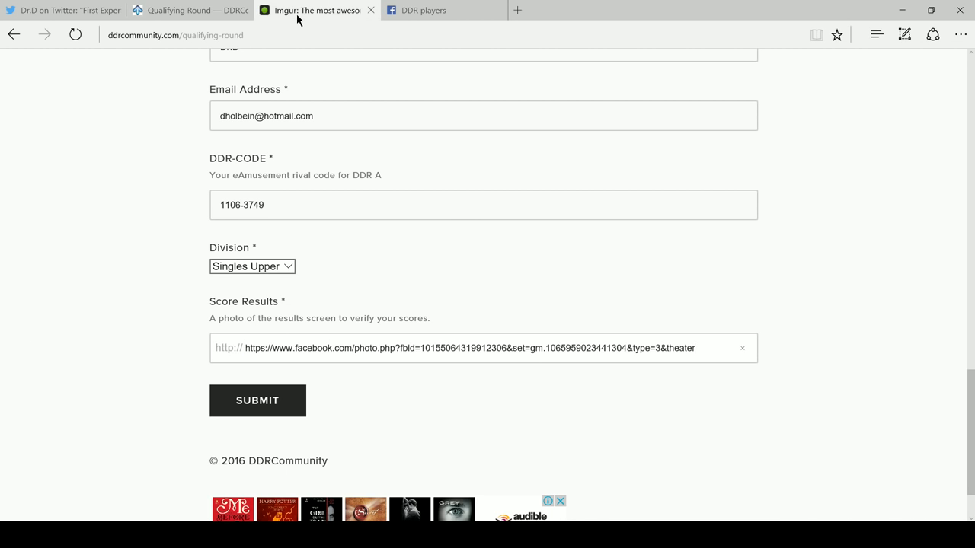
pyautogui.click(312, 10)
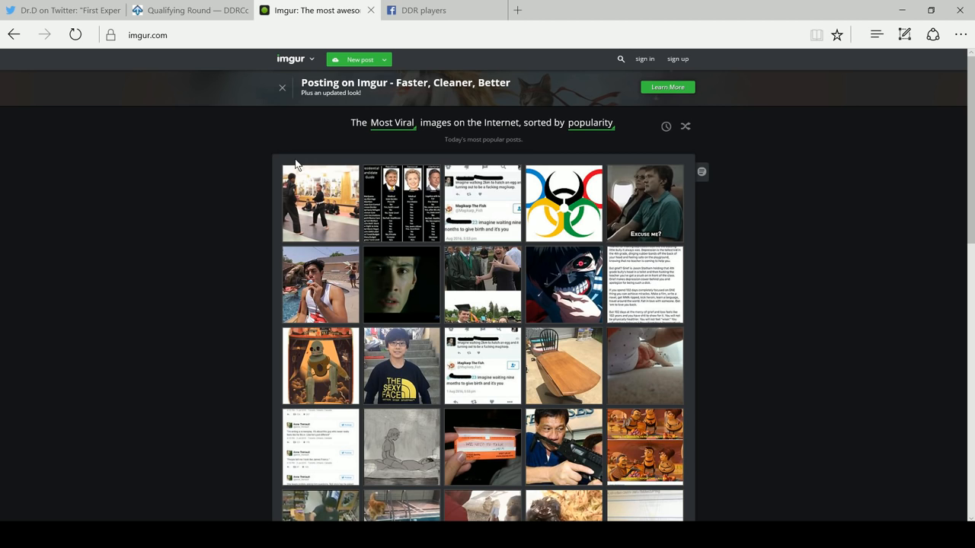
pyautogui.click(183, 10)
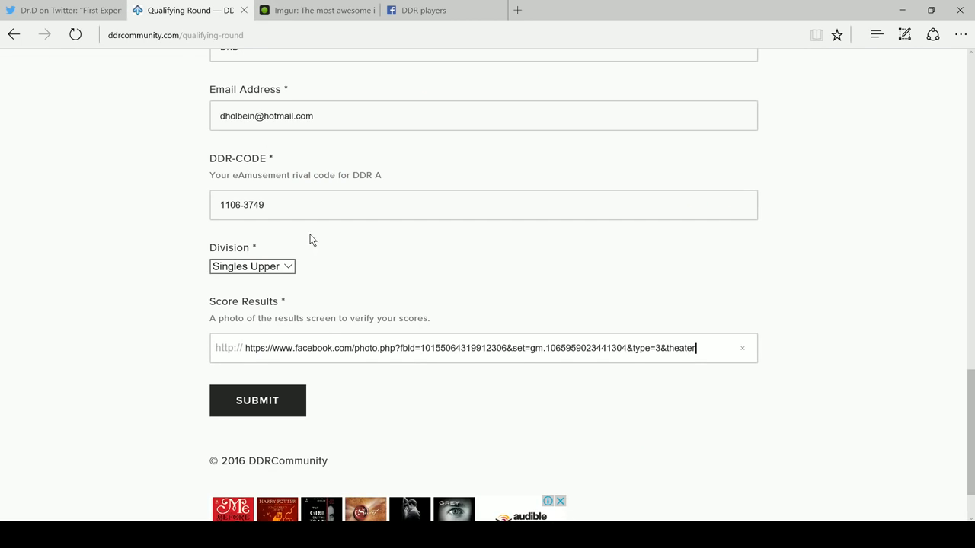
pyautogui.click(354, 348)
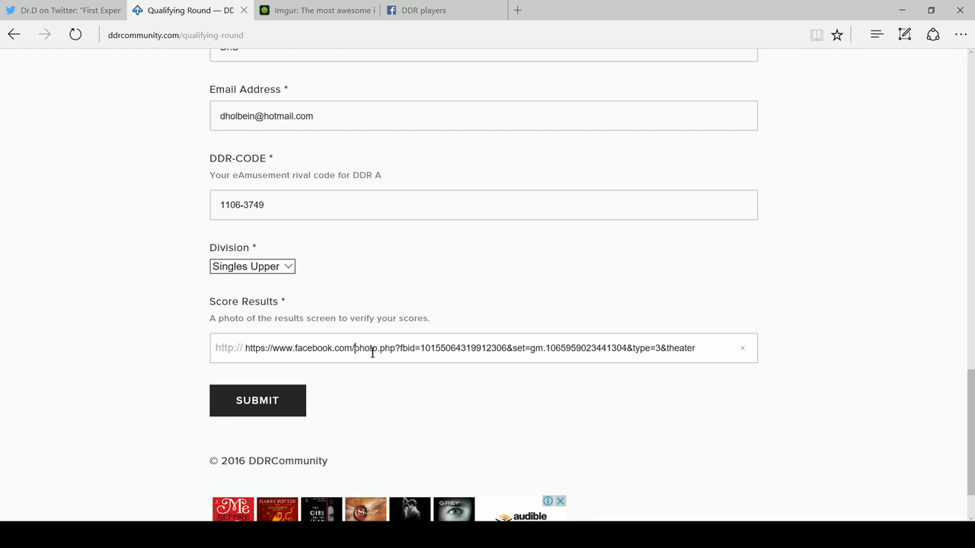
pyautogui.scroll(3)
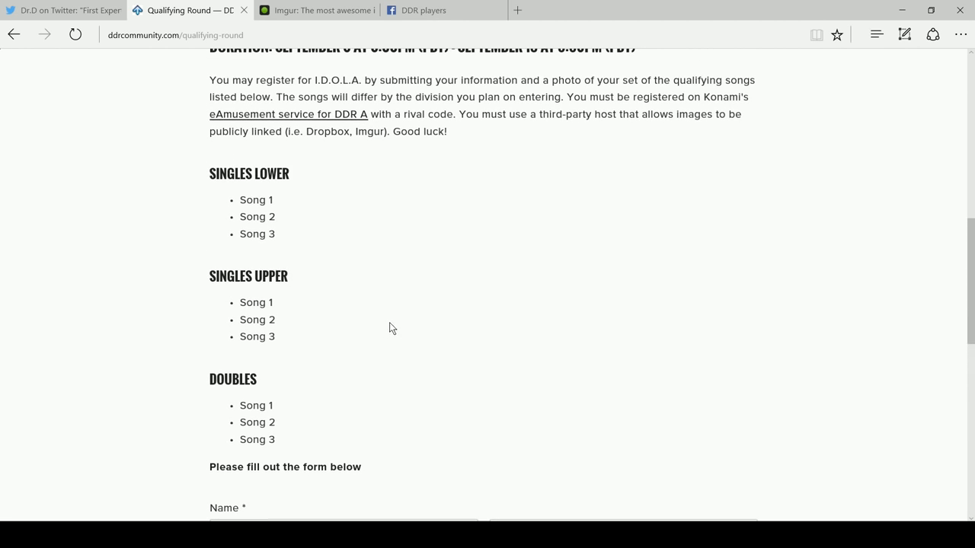
pyautogui.scroll(-3)
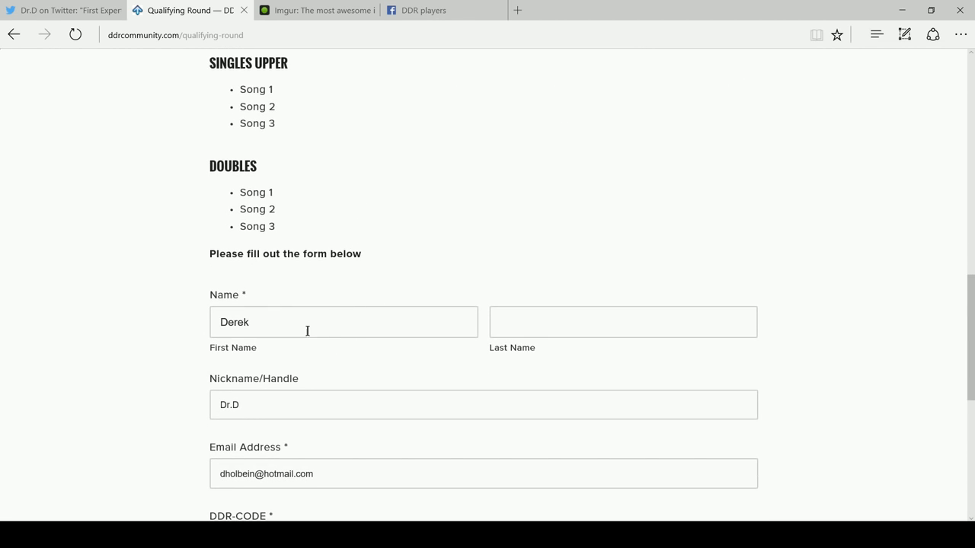
pyautogui.scroll(-3)
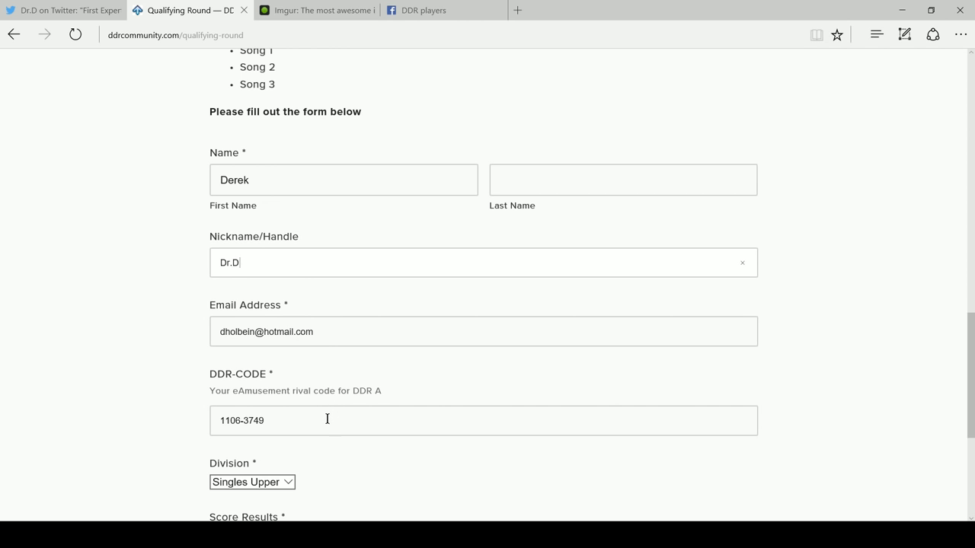
pyautogui.moveTo(323, 408)
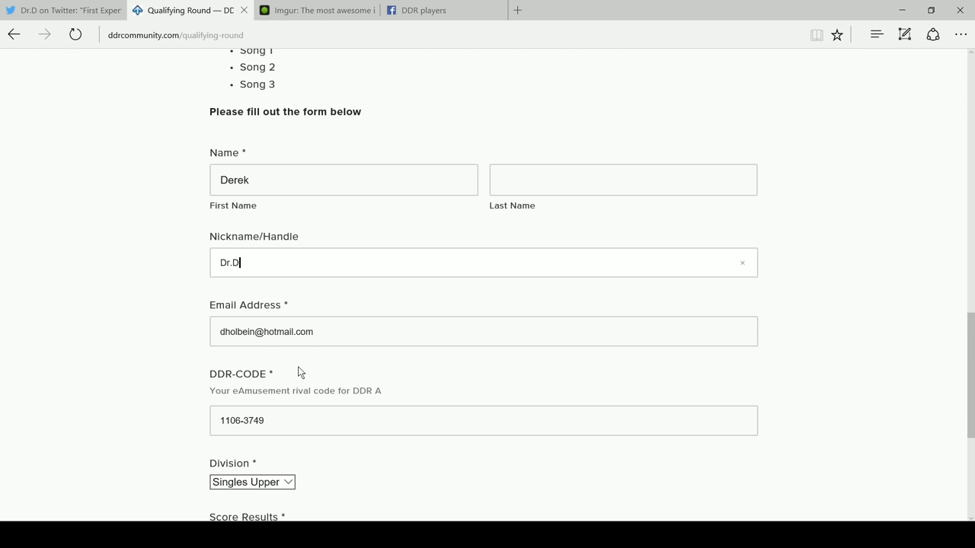
pyautogui.moveTo(324, 363)
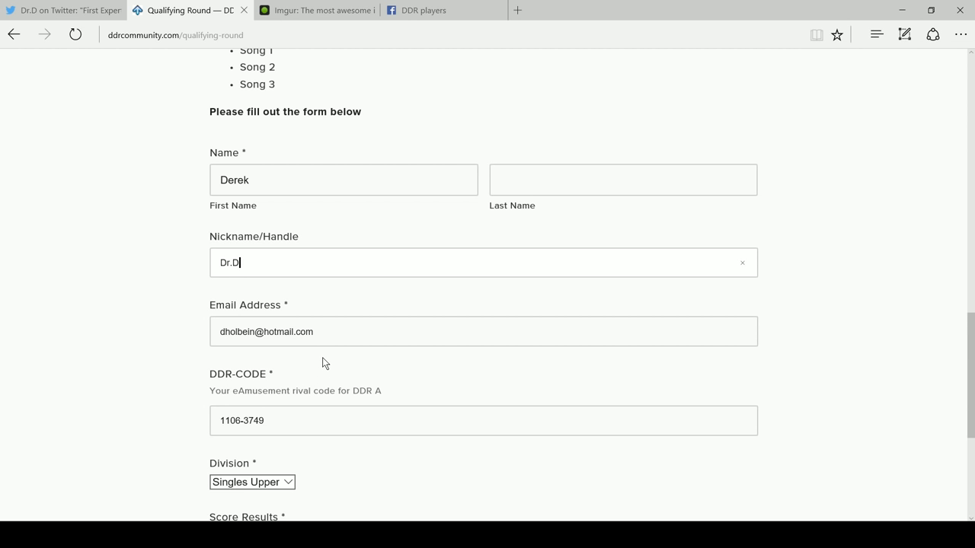
pyautogui.moveTo(322, 378)
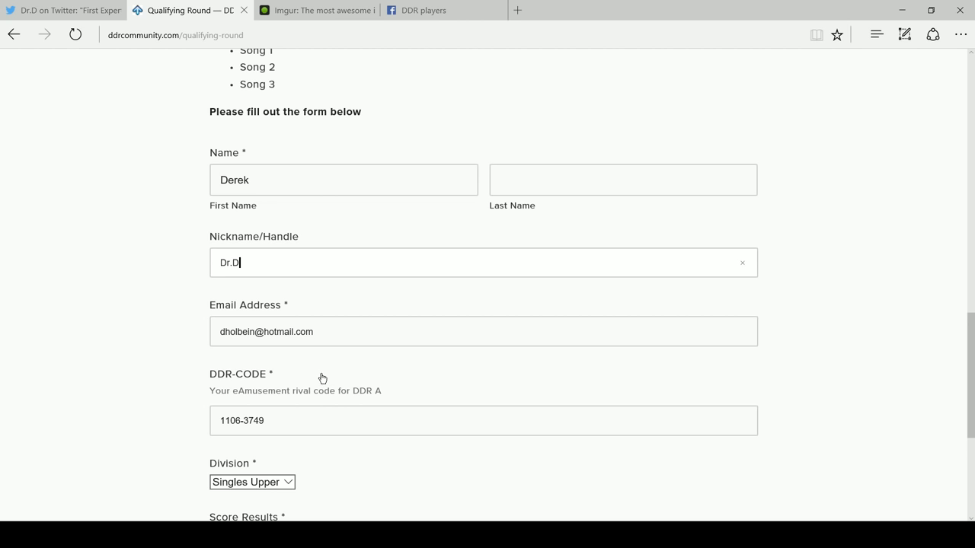